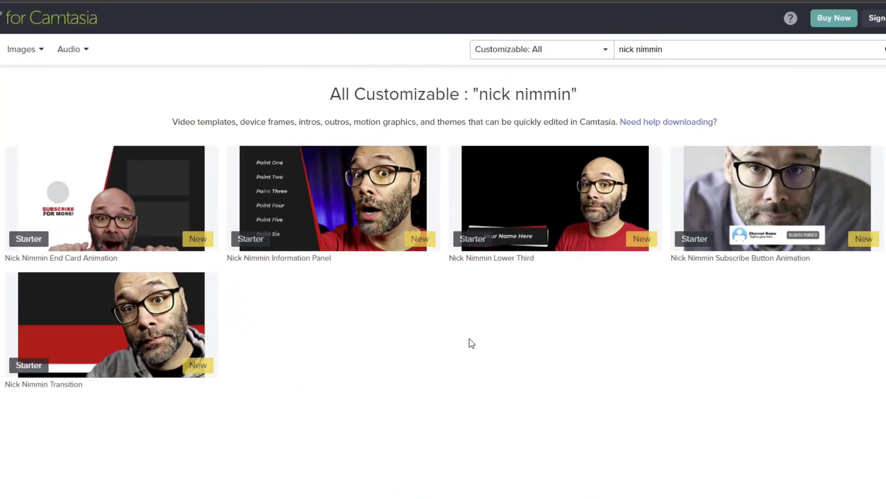
{"action": "mouse_move", "coordinate": [124, 206]}
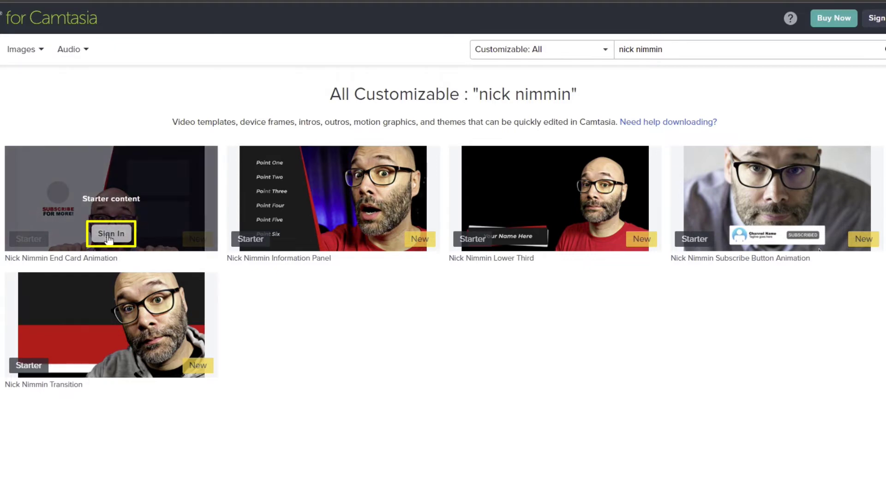
Sign in to the starter content and send the Nick Nimmin Information Panel asset to Camtasia.
{"action": "left_click", "coordinate": [110, 234]}
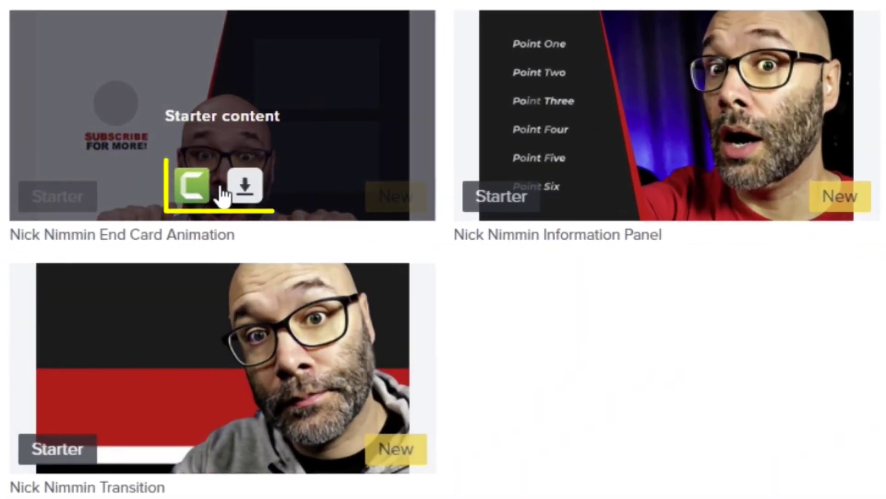
{"action": "mouse_move", "coordinate": [192, 187]}
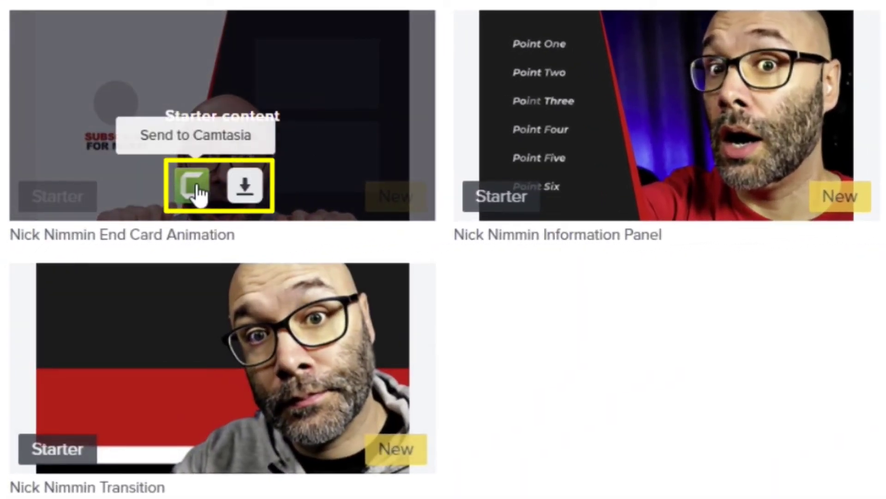
{"action": "mouse_move", "coordinate": [245, 186]}
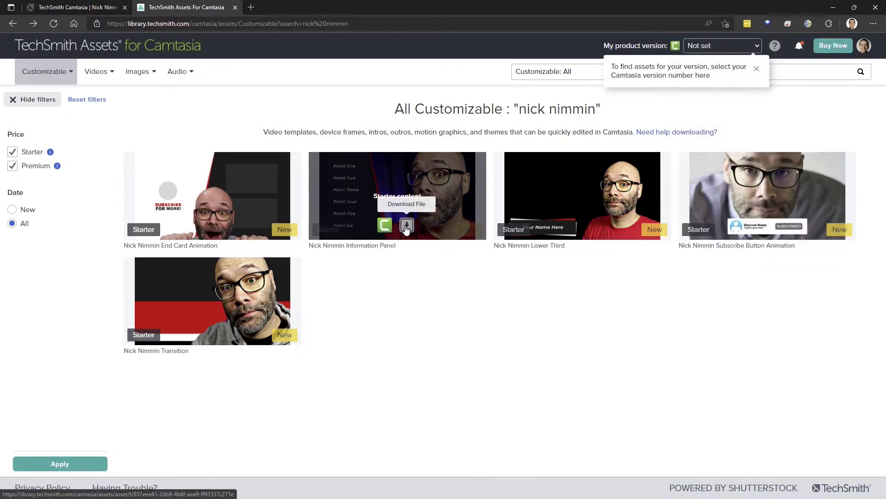
{"action": "left_click", "coordinate": [406, 225]}
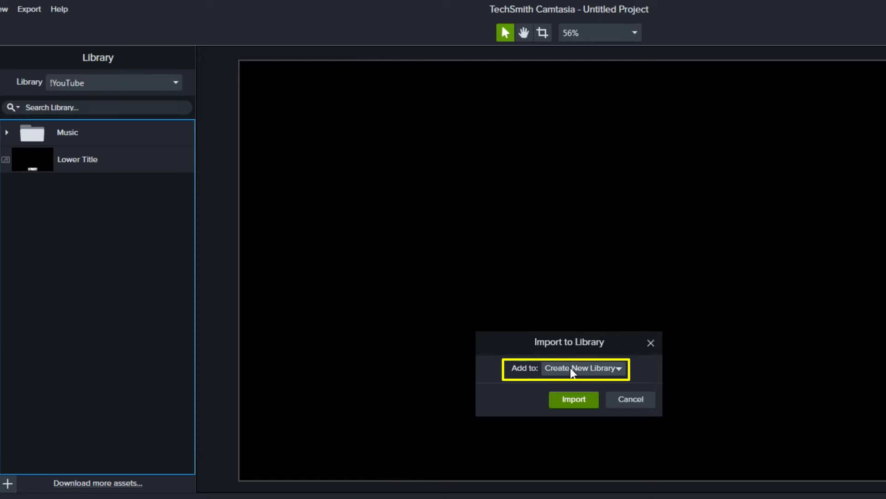
Import the Nick Nimmin assets into the !YouTube library.
{"action": "left_click", "coordinate": [582, 367]}
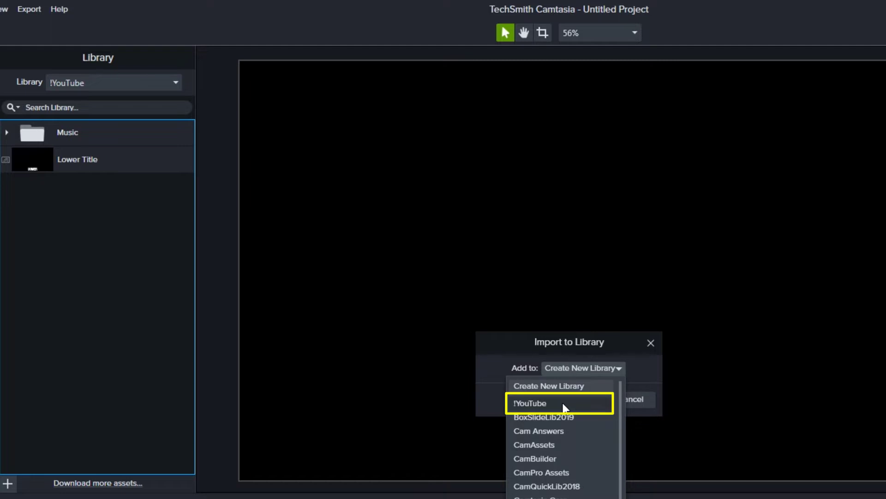
{"action": "left_click", "coordinate": [529, 403]}
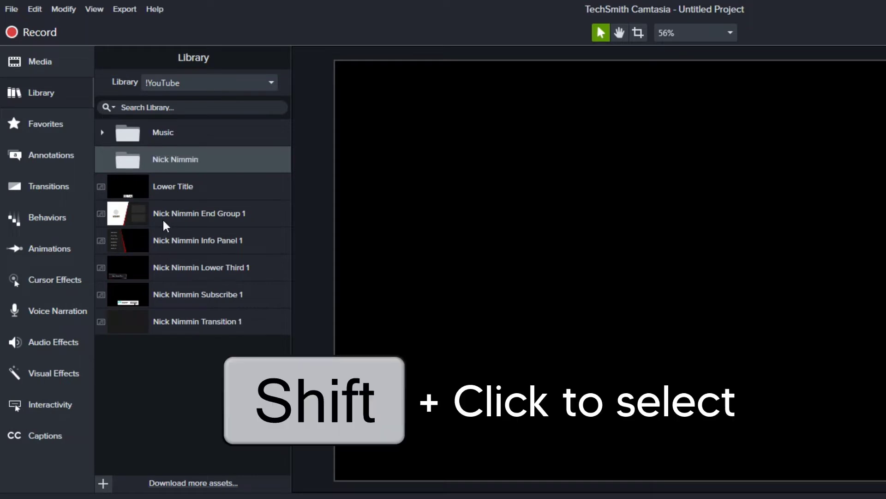
Select all five Nick Nimmin assets and add them to the timeline at the playhead on Track 1.
{"action": "left_click", "coordinate": [172, 185]}
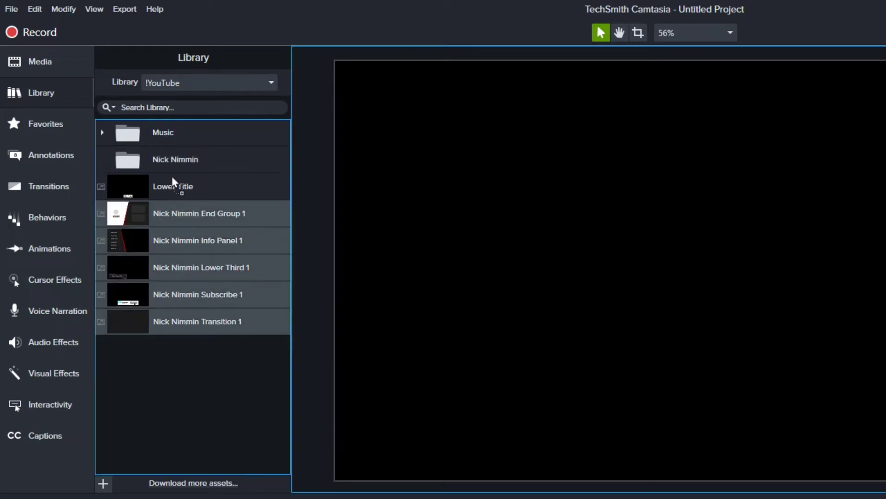
{"action": "left_click", "coordinate": [103, 160]}
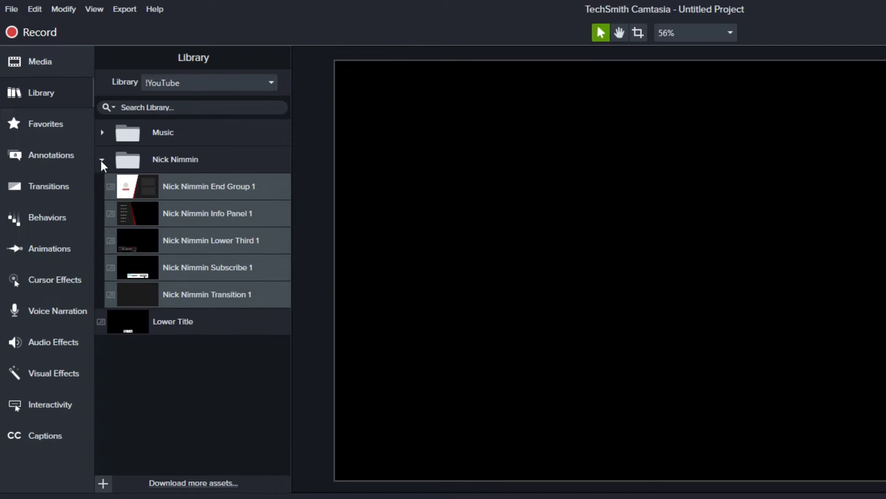
{"action": "right_click", "coordinate": [208, 186]}
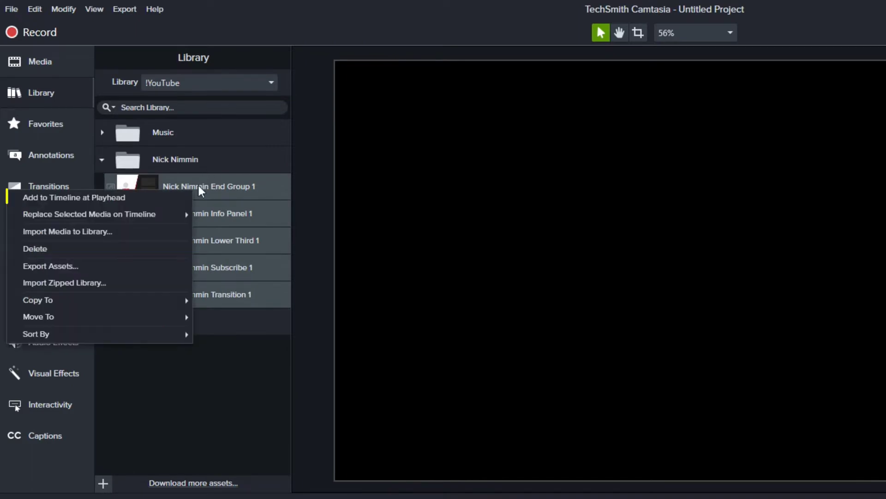
{"action": "left_click", "coordinate": [74, 198]}
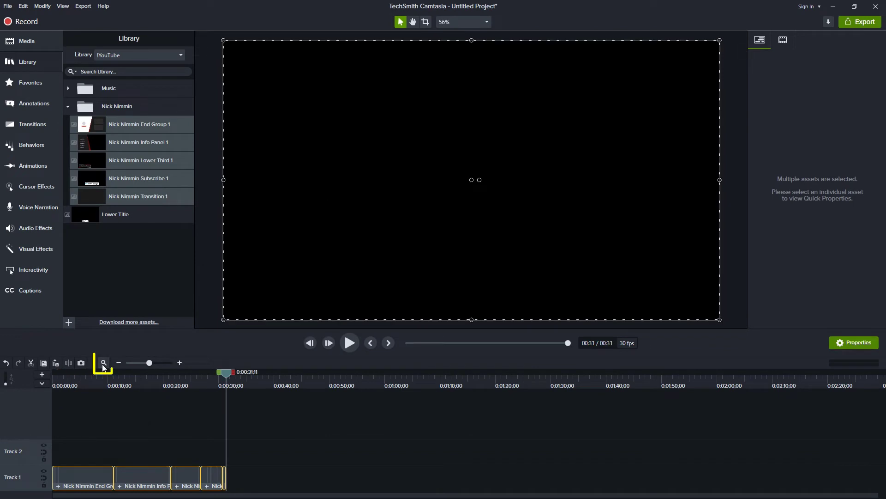
{"action": "left_click", "coordinate": [103, 362]}
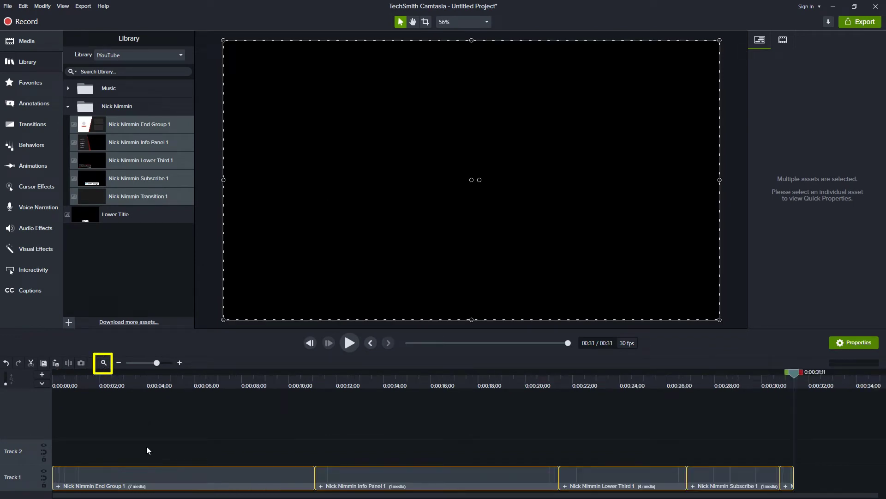
{"action": "left_click", "coordinate": [349, 343]}
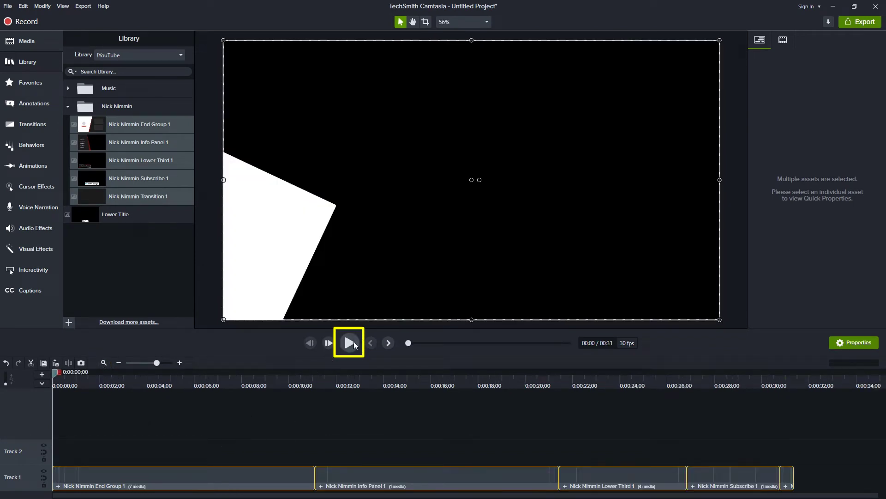
{"action": "left_click", "coordinate": [348, 343]}
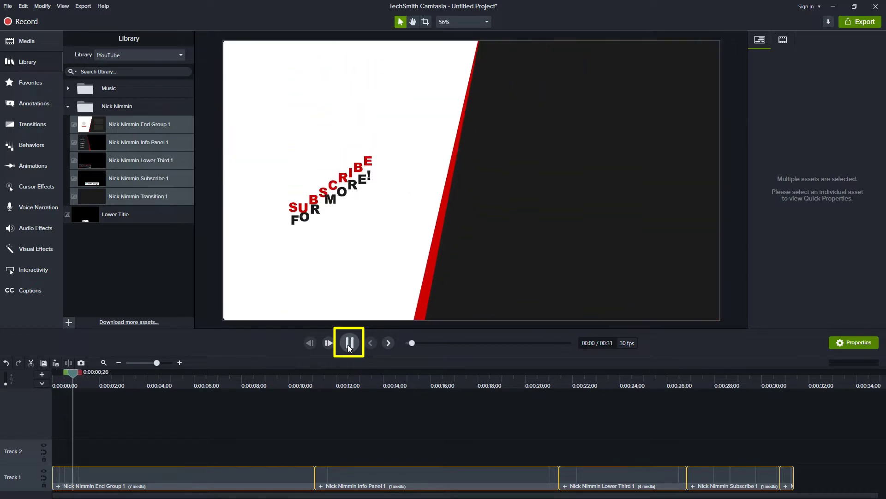
{"action": "left_click", "coordinate": [328, 342]}
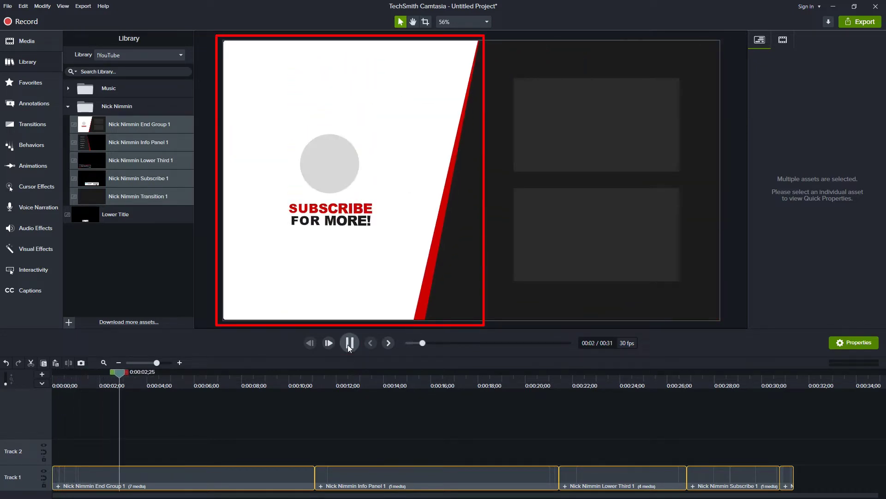
{"action": "left_click", "coordinate": [349, 343]}
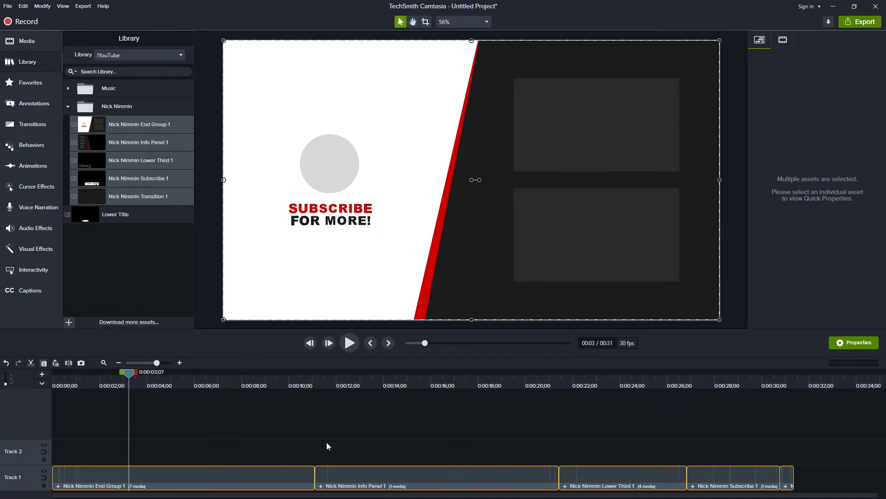
{"action": "left_click", "coordinate": [181, 477]}
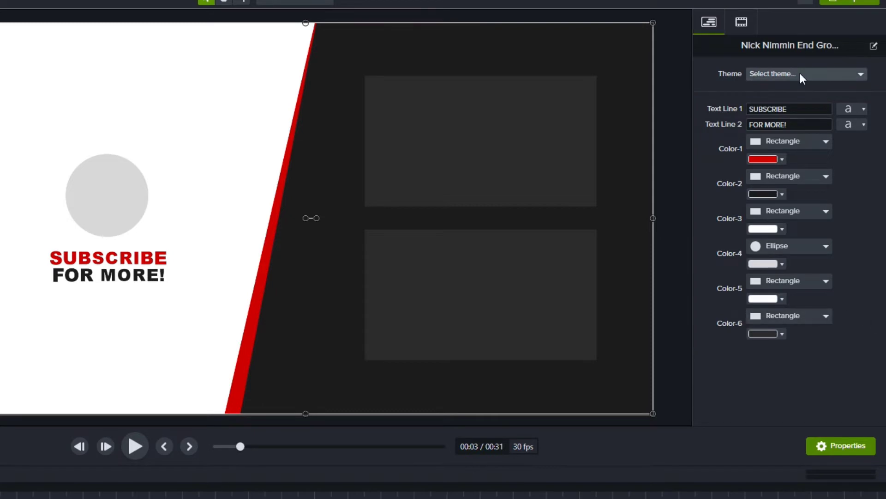
Try the Audio Helper and then Cam Answers themes on the End Group card.
{"action": "left_click", "coordinate": [805, 74]}
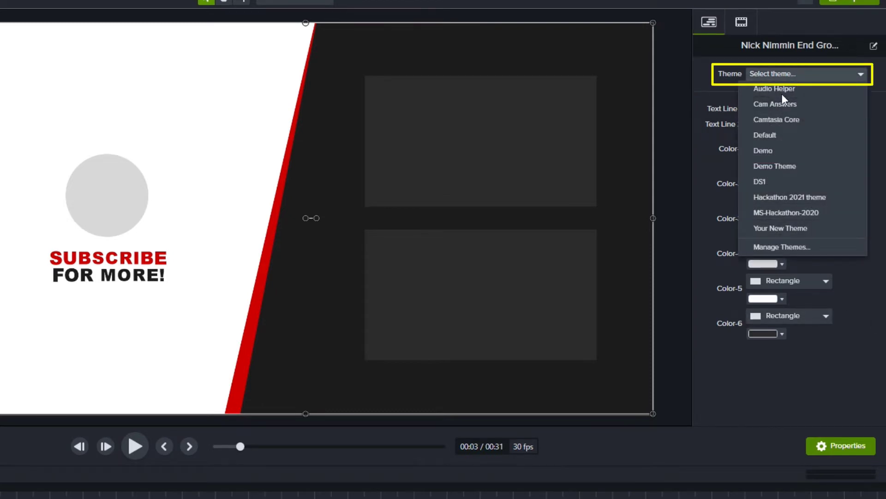
{"action": "left_click", "coordinate": [775, 88]}
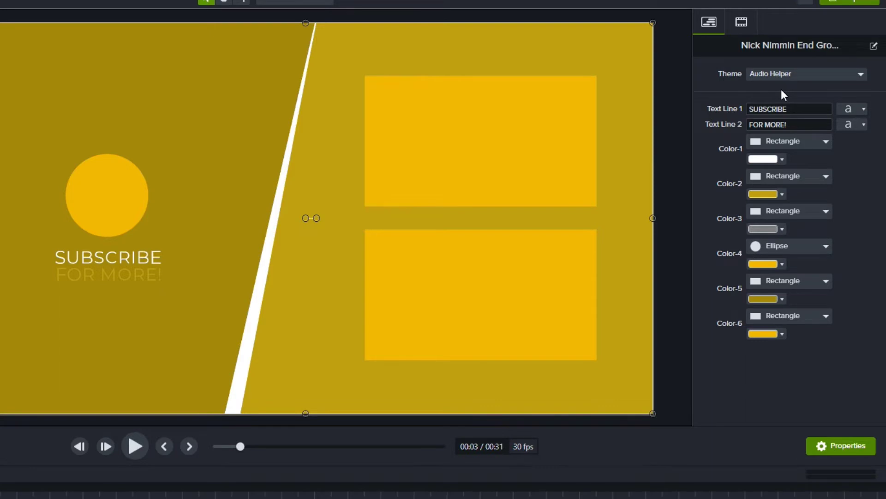
{"action": "left_click", "coordinate": [860, 74]}
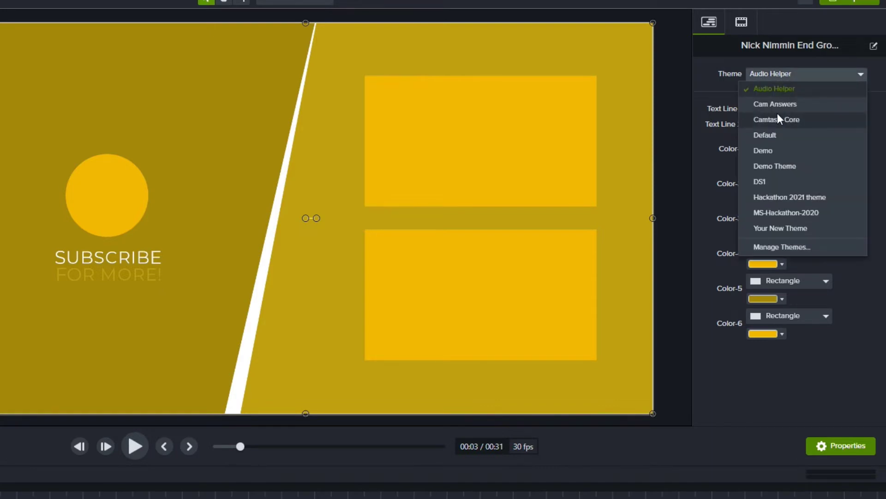
{"action": "left_click", "coordinate": [774, 103]}
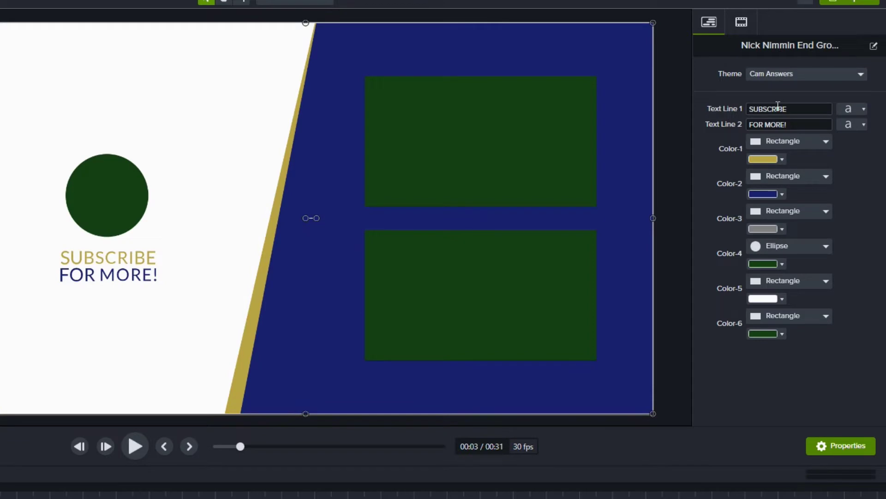
{"action": "mouse_move", "coordinate": [779, 74]}
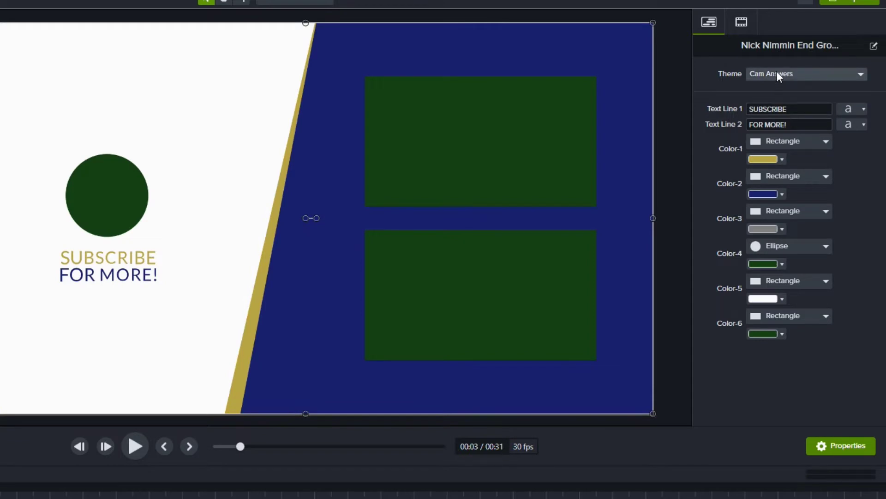
Apply the Camtasia Core theme to the End Group 1 template.
{"action": "left_click", "coordinate": [805, 74]}
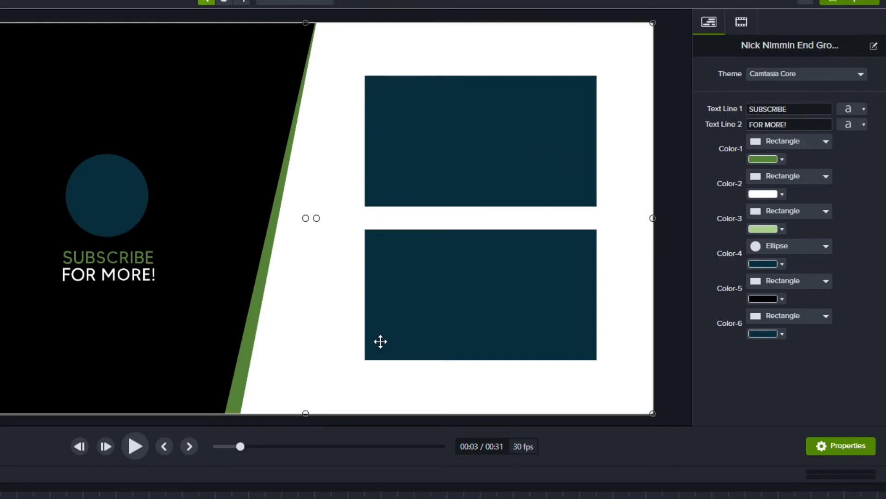
{"action": "mouse_move", "coordinate": [802, 85]}
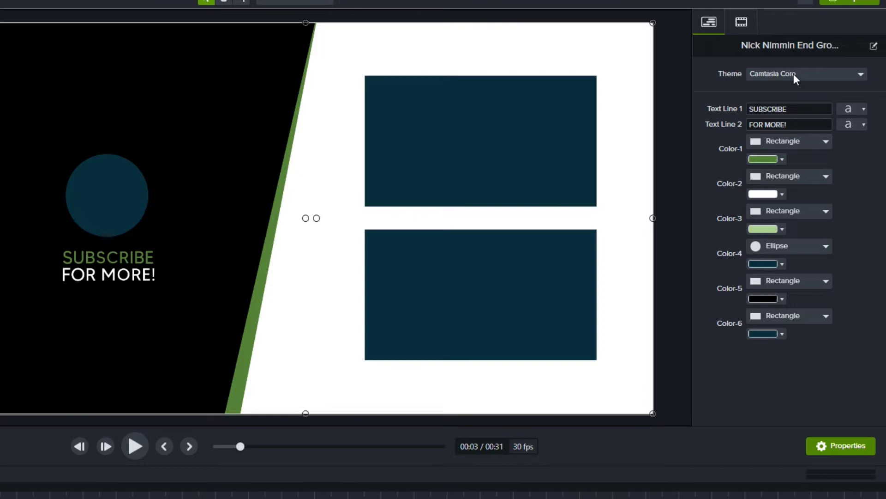
{"action": "left_click", "coordinate": [802, 74]}
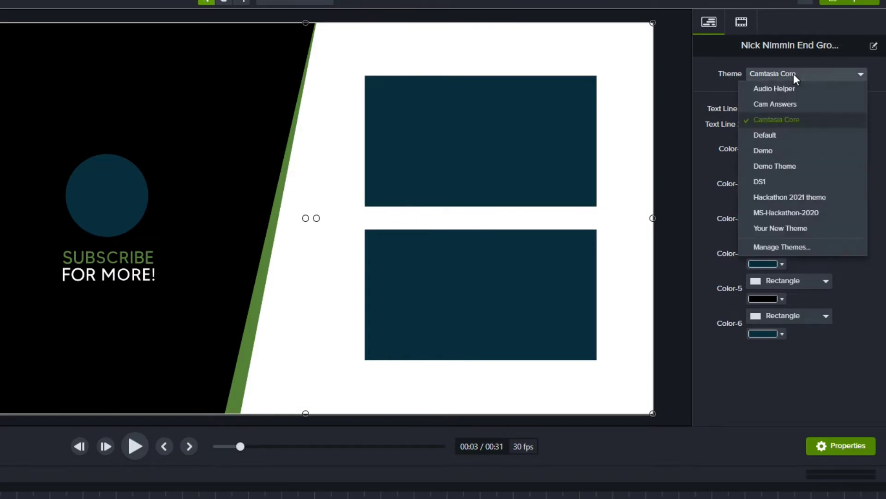
{"action": "left_click", "coordinate": [776, 120]}
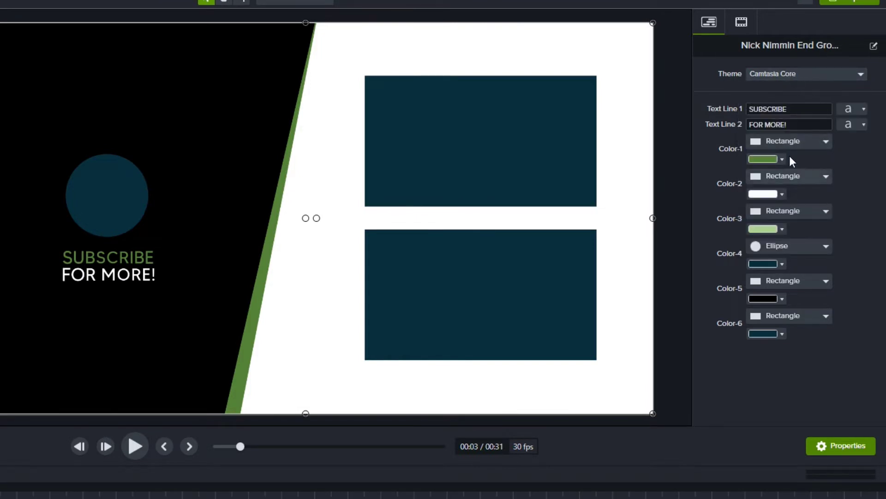
Set the end group's stripe colour to red and recolour its side shapes orange and yellow.
{"action": "left_click", "coordinate": [764, 159]}
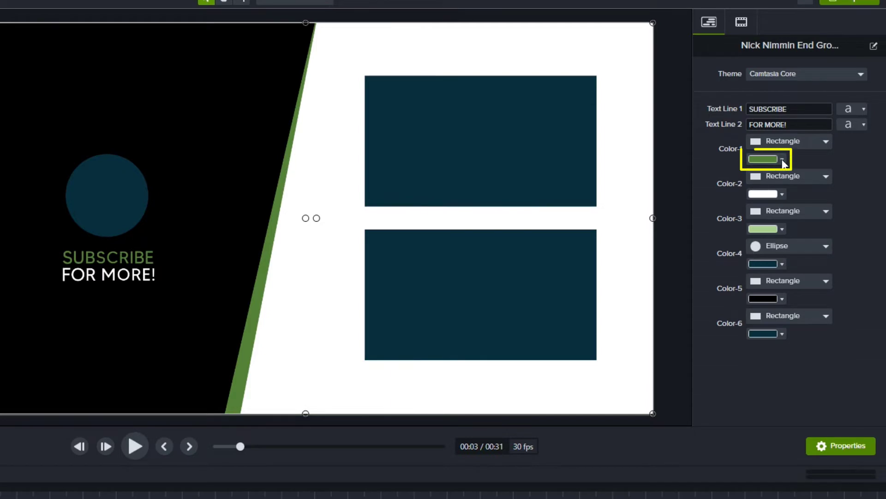
{"action": "left_click", "coordinate": [763, 158]}
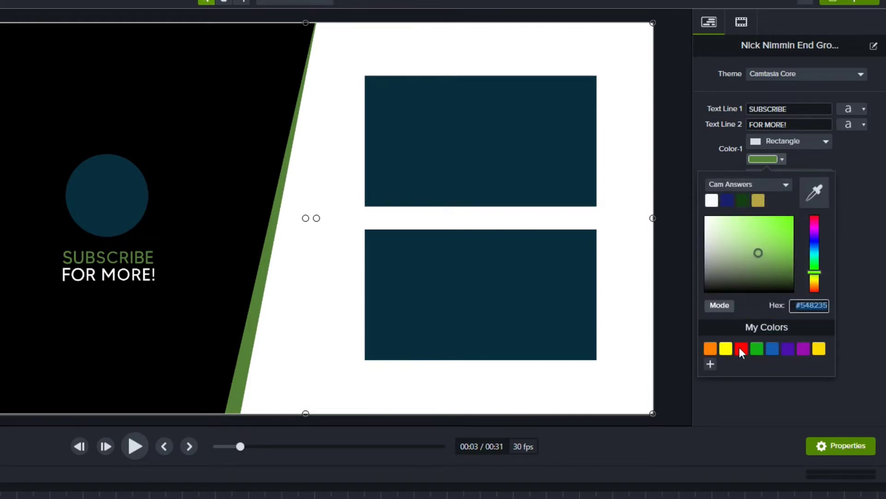
{"action": "left_click", "coordinate": [741, 349]}
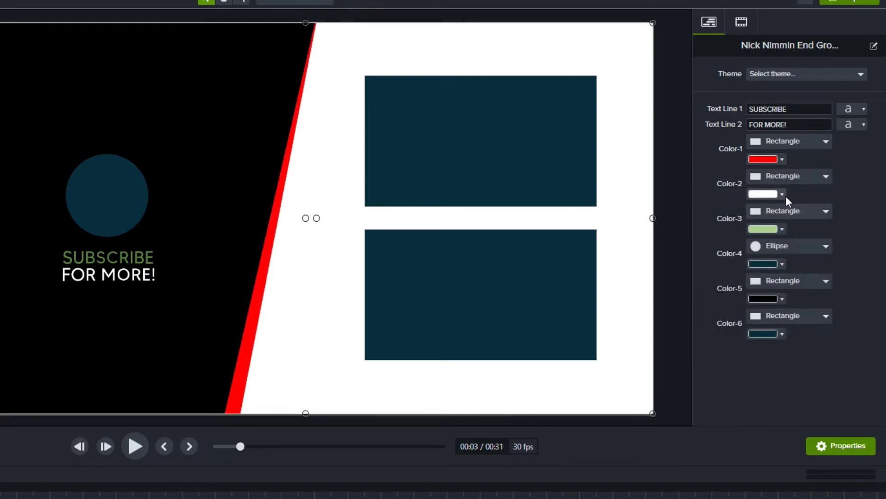
{"action": "left_click", "coordinate": [763, 193]}
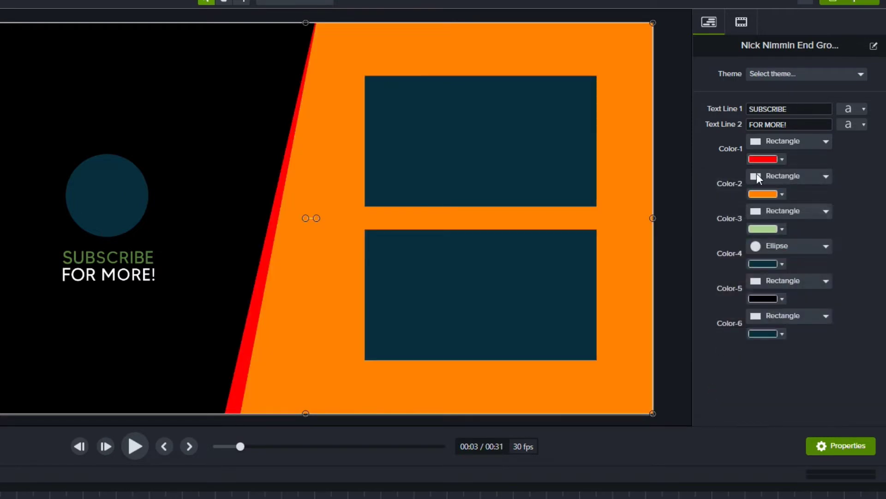
{"action": "left_click", "coordinate": [764, 298]}
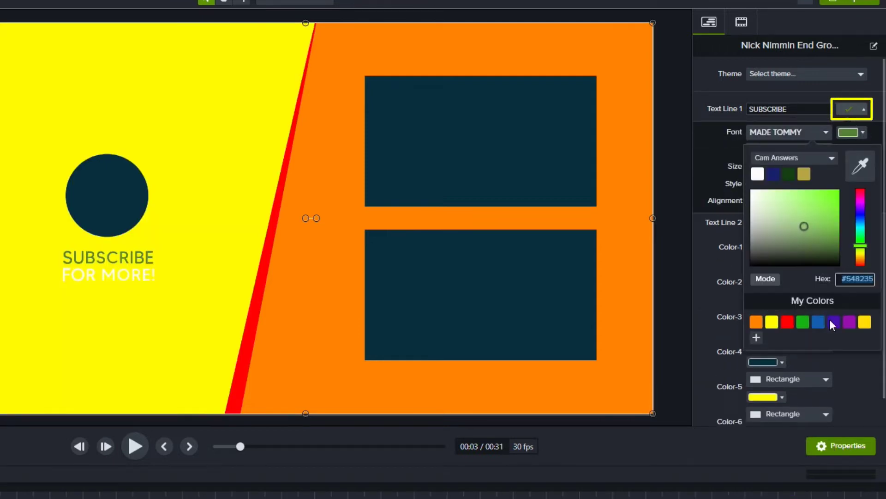
Make the SUBSCRIBE text dark and adjust the FOR MORE! text colour.
{"action": "left_click", "coordinate": [818, 321]}
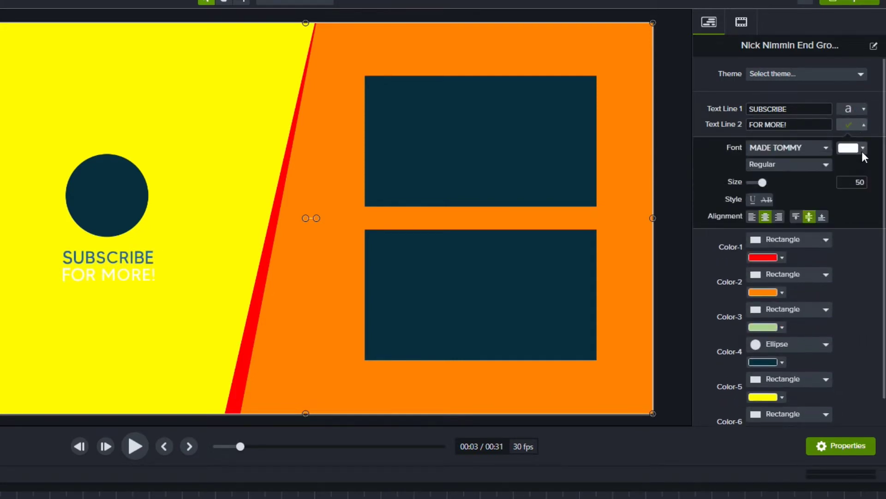
{"action": "left_click", "coordinate": [848, 148]}
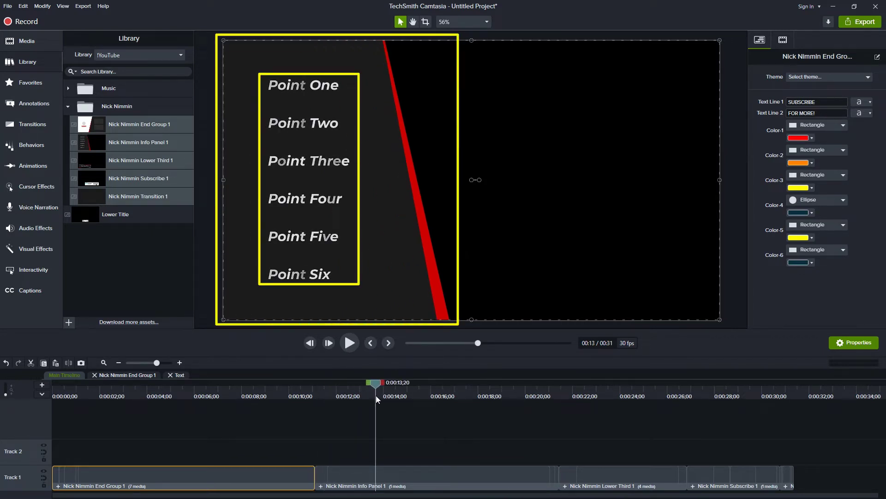
Place the 1-Camera clip from the Live library on Track 1 beneath the Nick Nimmin templates.
{"action": "left_click", "coordinate": [435, 452]}
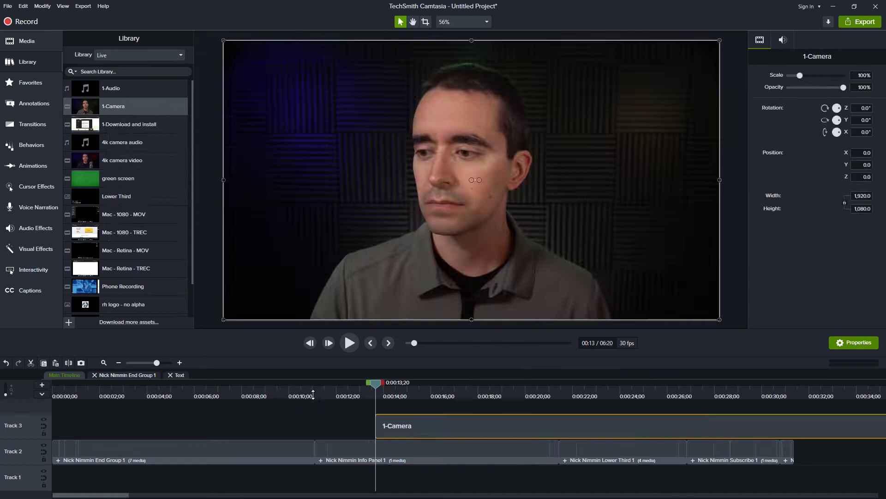
{"action": "left_click", "coordinate": [349, 342]}
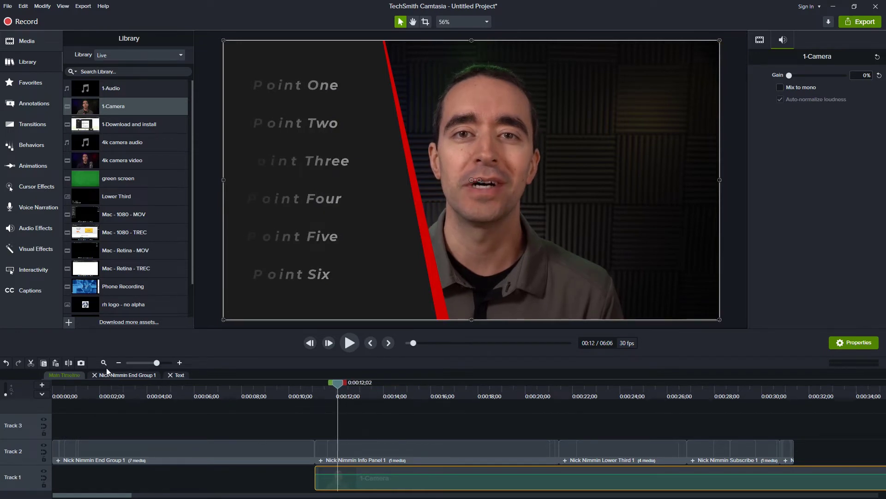
Add a short animation (Shift+A) to the start of the 1-Camera clip so it moves beside the info points.
{"action": "left_click", "coordinate": [179, 361]}
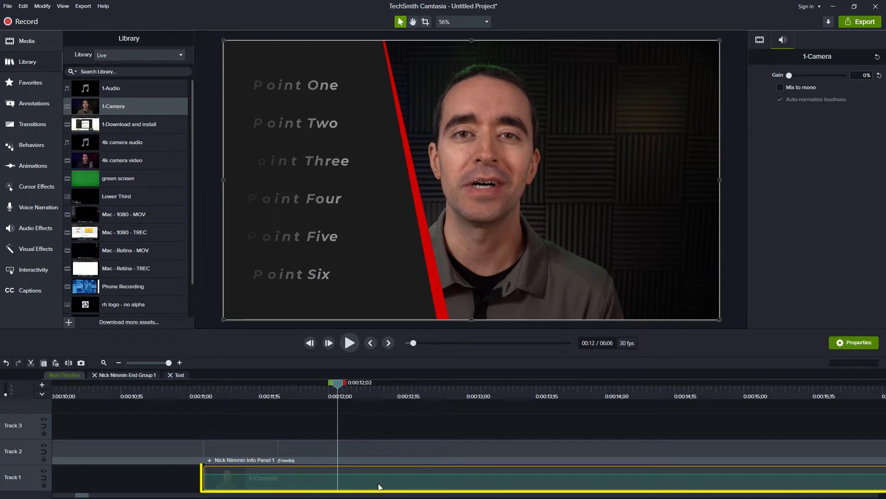
{"action": "key", "text": "shift+a"}
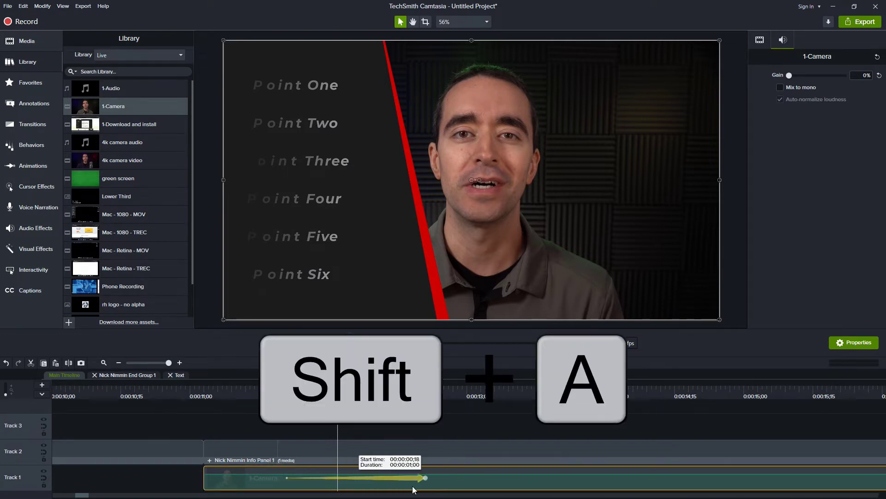
{"action": "key", "text": "shift+a"}
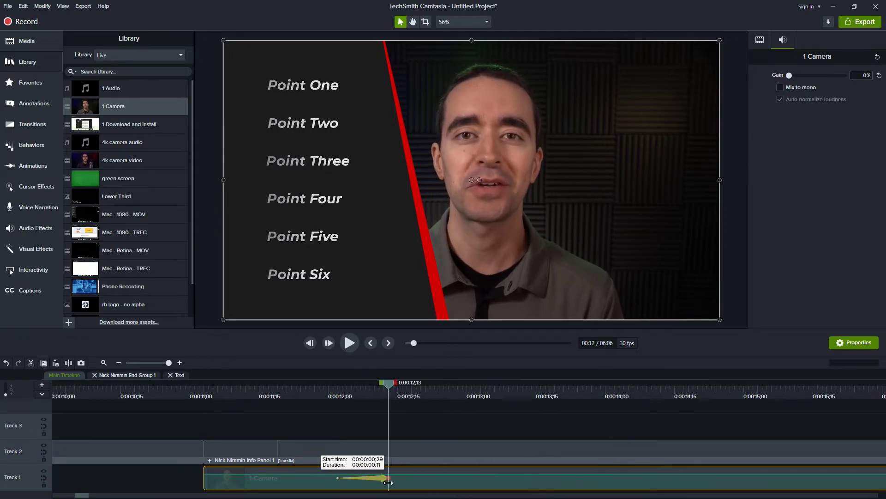
{"action": "left_click", "coordinate": [255, 451]}
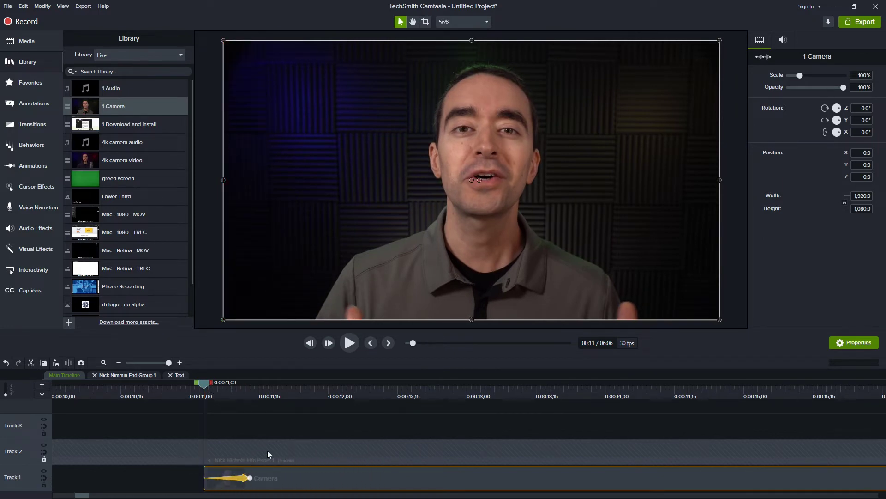
{"action": "left_click", "coordinate": [349, 343]}
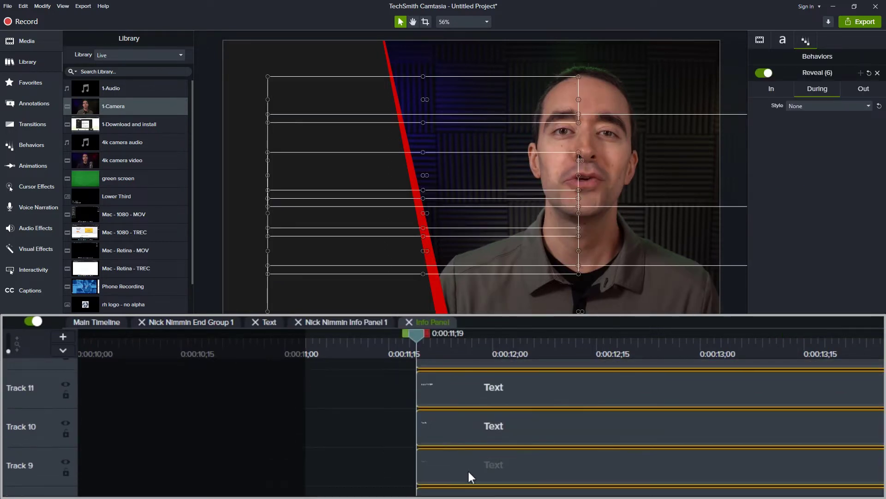
Offset the Point text clips in the Info Panel group so Point One then Point Two reveal in turn.
{"action": "scroll", "scroll_direction": "down", "scroll_amount": 3}
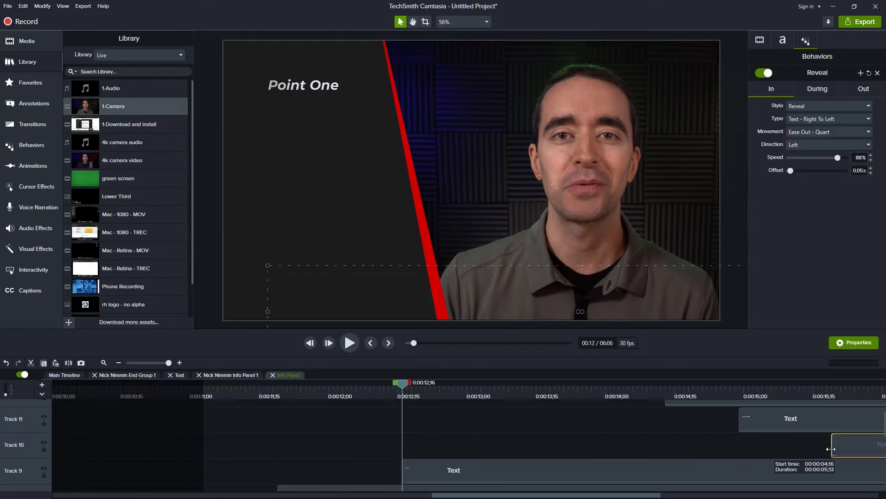
{"action": "scroll", "scroll_direction": "down", "scroll_amount": 3}
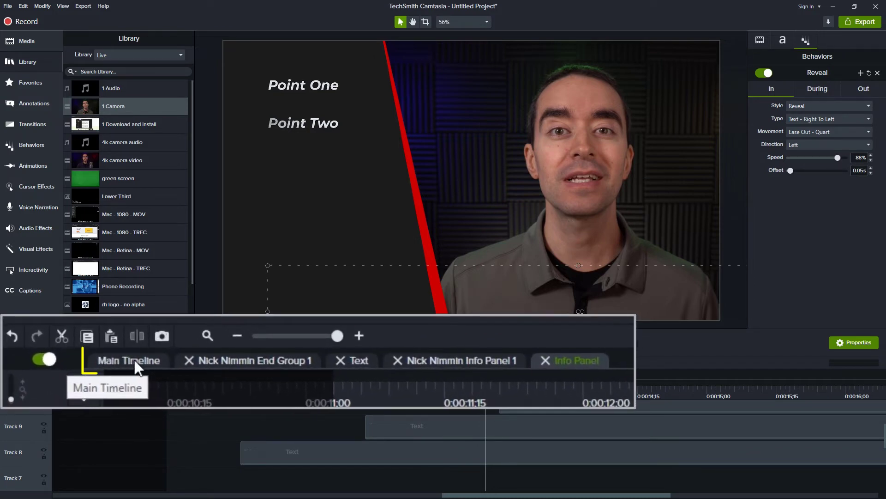
Close every open Info Panel group view with Ctrl+Shift+U and return to the Main Timeline.
{"action": "left_click", "coordinate": [129, 360]}
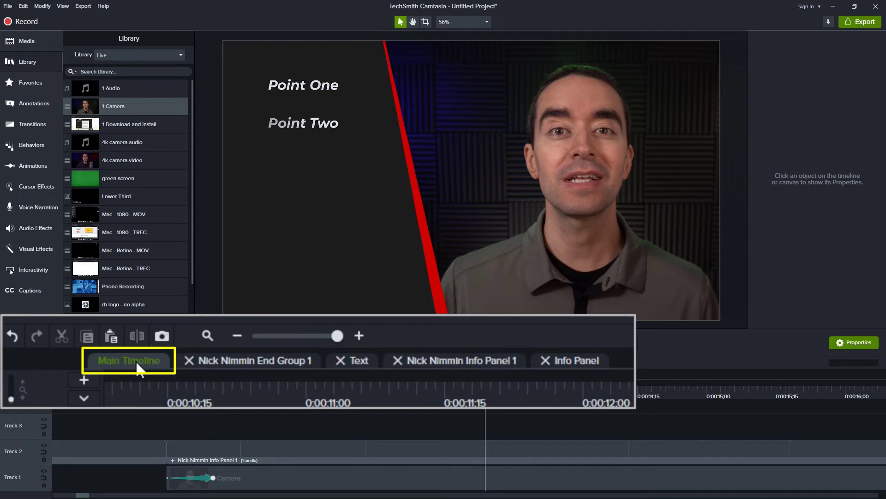
{"action": "mouse_move", "coordinate": [490, 358]}
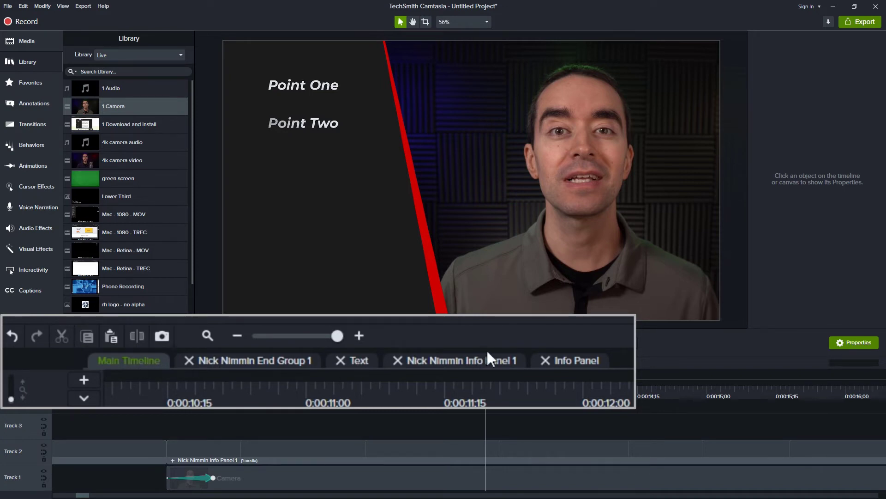
{"action": "left_click", "coordinate": [454, 360]}
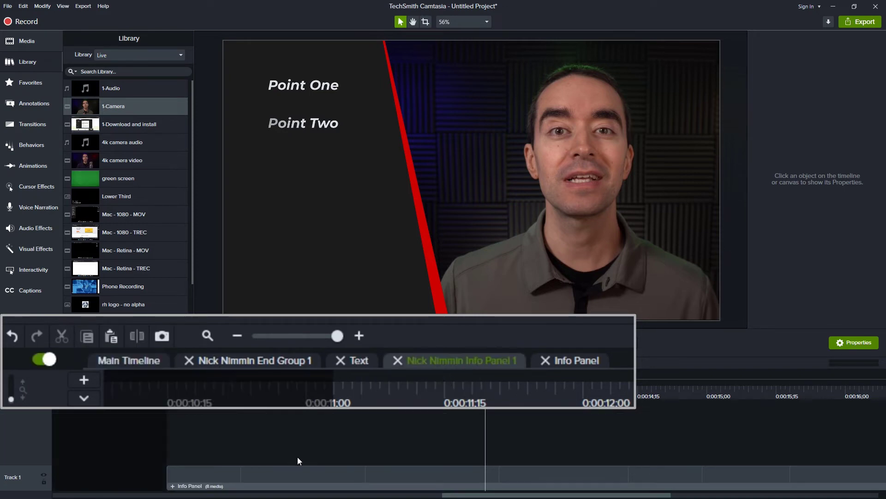
{"action": "left_click", "coordinate": [574, 360]}
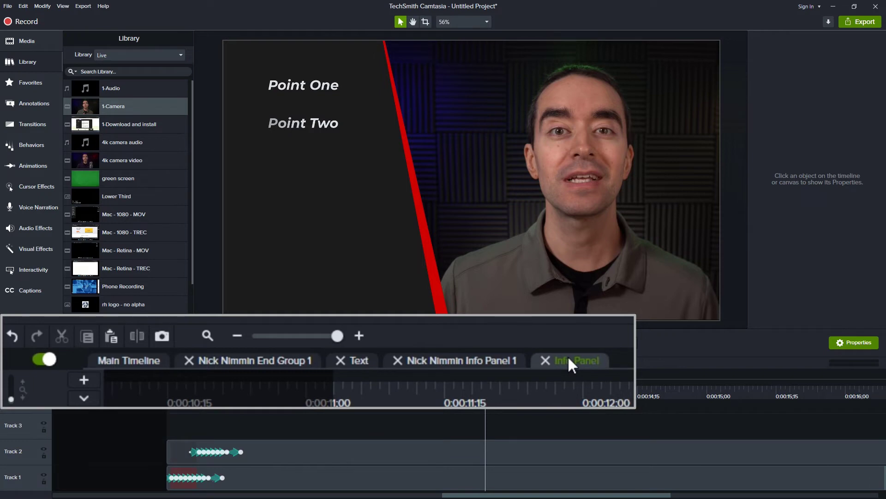
{"action": "left_click", "coordinate": [576, 360]}
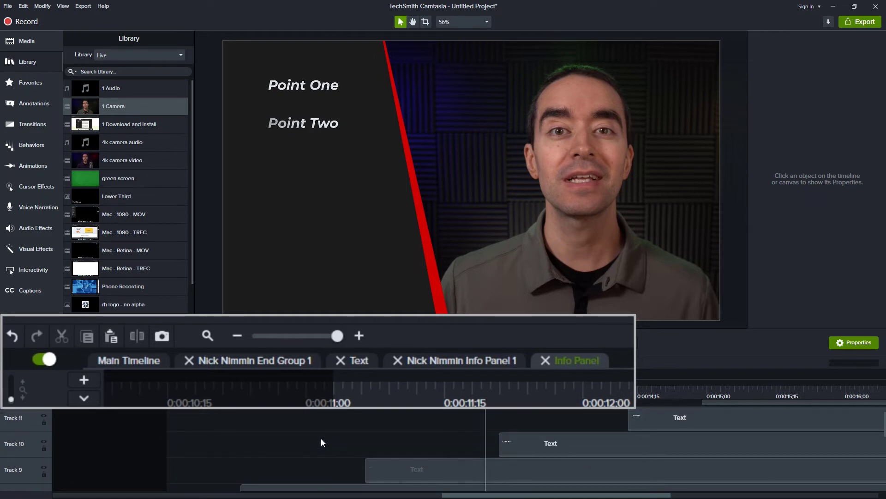
{"action": "key", "text": "ctrl+shift+u"}
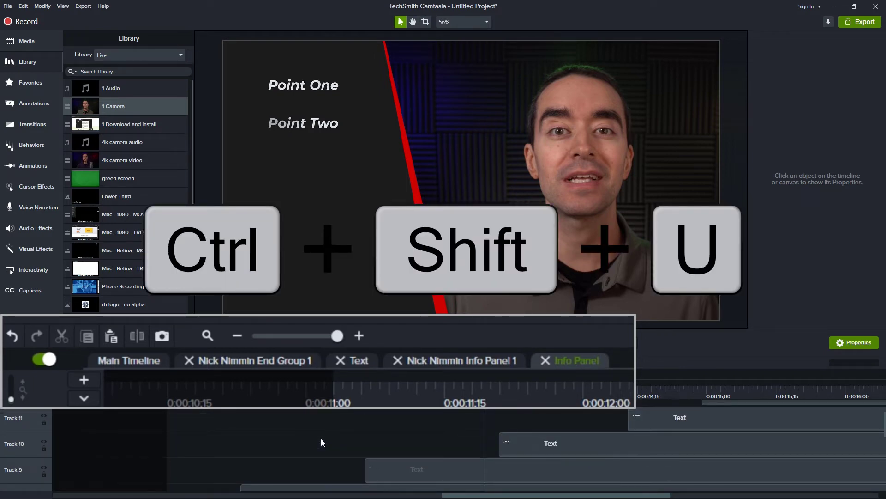
{"action": "left_click", "coordinate": [545, 360]}
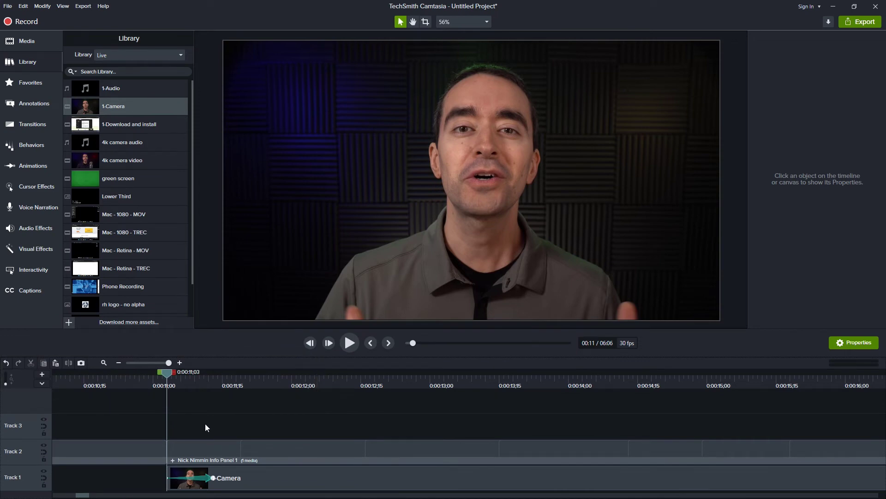
{"action": "key", "text": "ctrl+shift+u"}
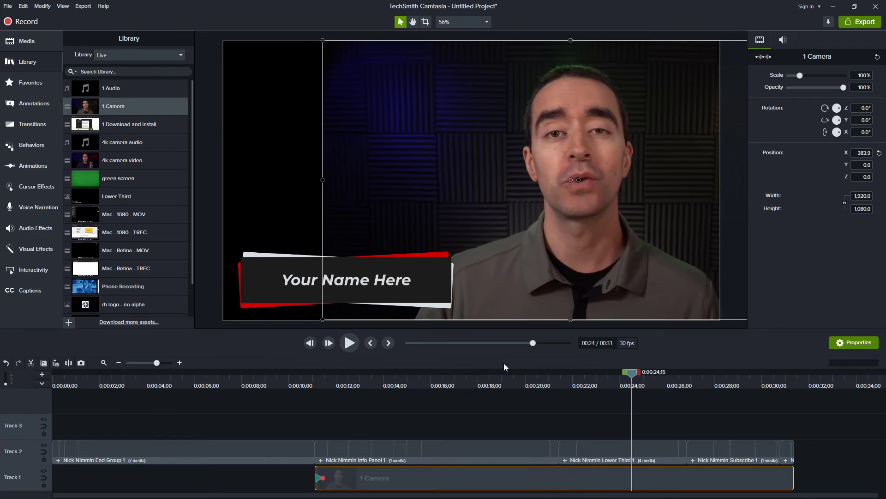
{"action": "mouse_move", "coordinate": [635, 453]}
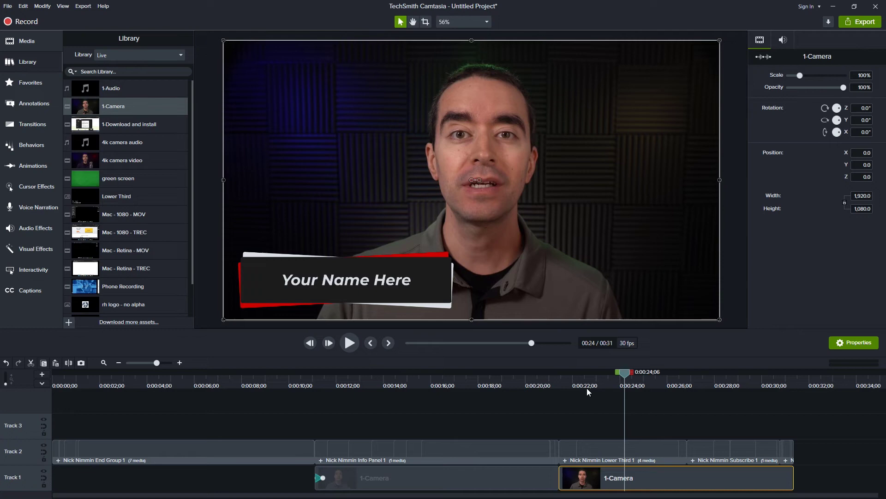
{"action": "mouse_move", "coordinate": [626, 452]}
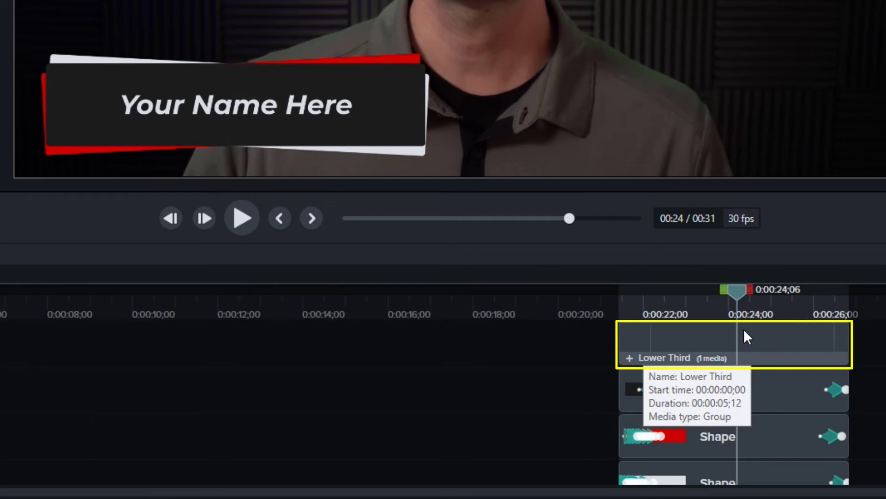
{"action": "mouse_move", "coordinate": [629, 361]}
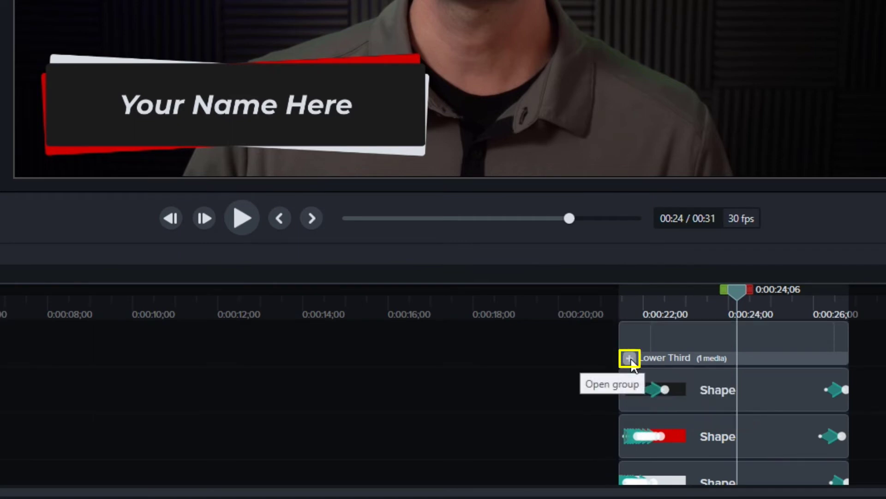
Stretch the Lower Third text box for two lines and change its font style from bold italic to bold.
{"action": "left_click", "coordinate": [628, 361]}
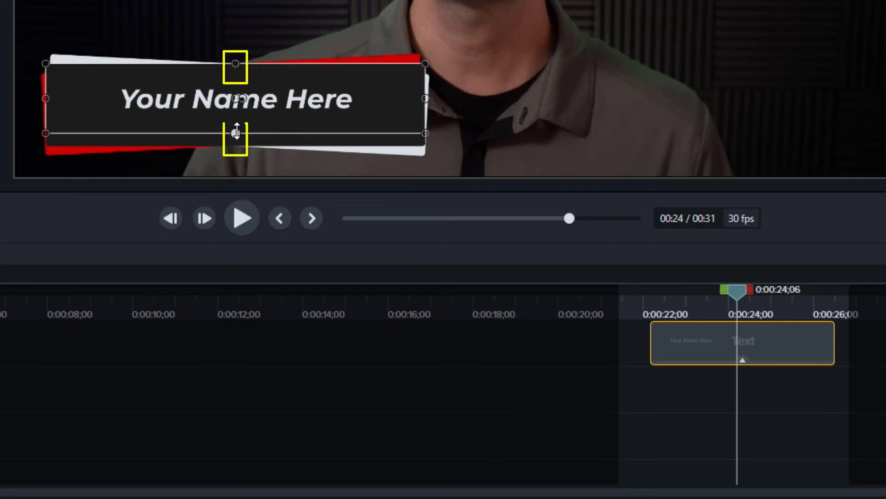
{"action": "left_click_drag", "start_coordinate": [236, 131], "coordinate": [236, 143]}
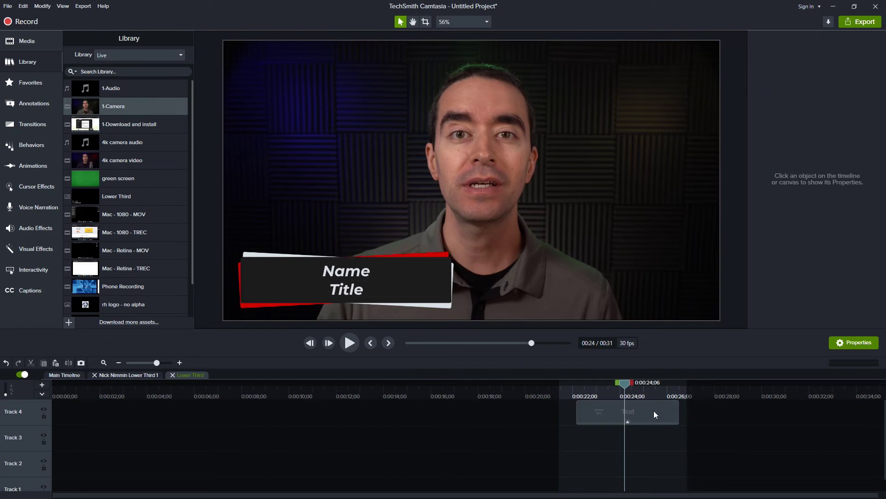
{"action": "left_click", "coordinate": [626, 412]}
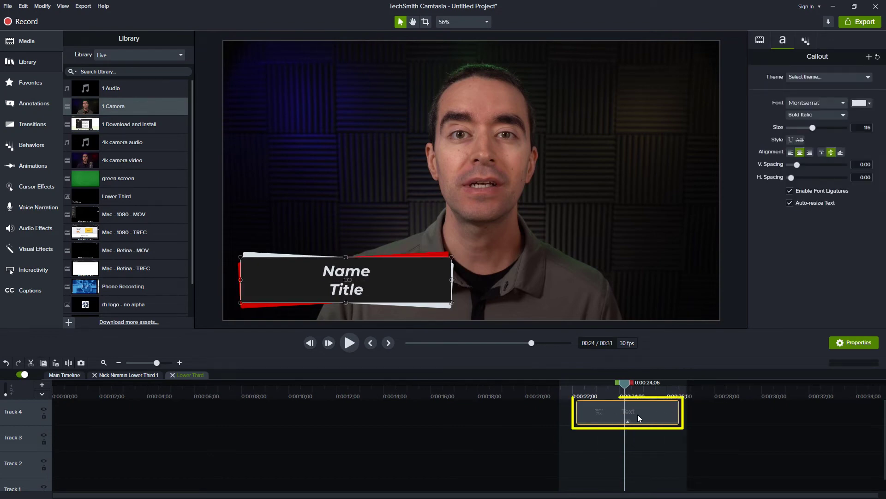
{"action": "left_click", "coordinate": [812, 115]}
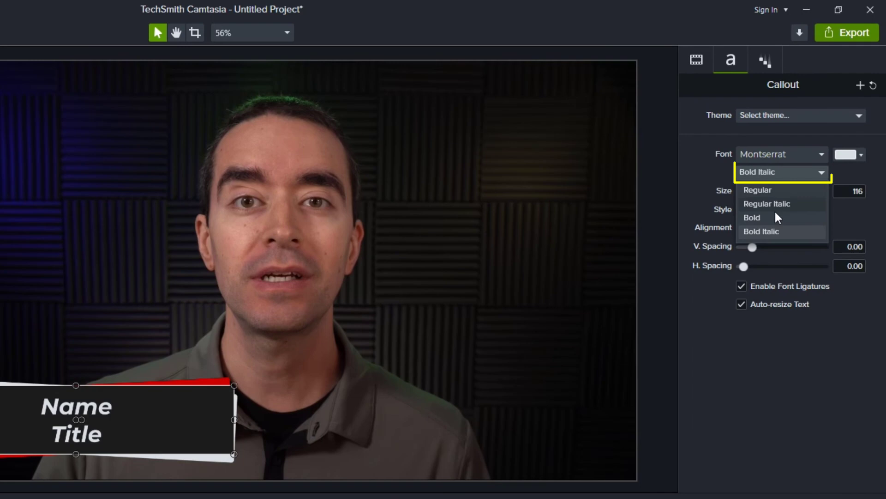
{"action": "left_click", "coordinate": [752, 217]}
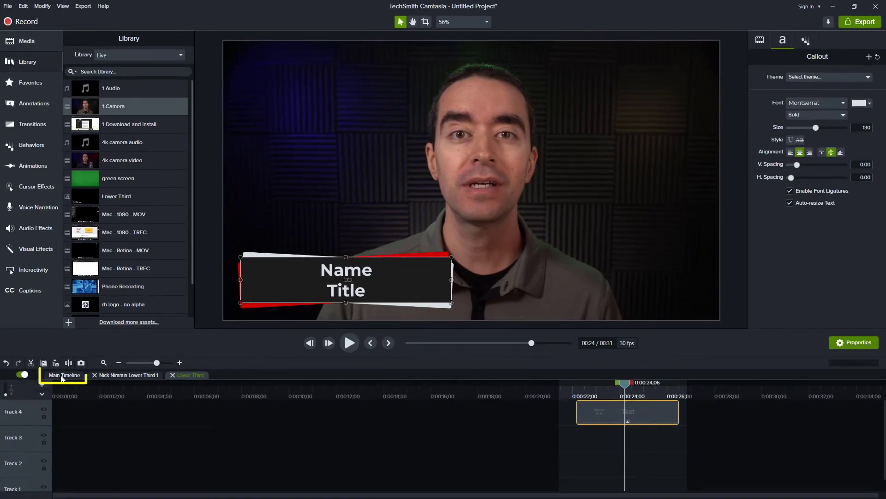
Return to the main timeline and select the Subscribe template.
{"action": "left_click", "coordinate": [64, 374]}
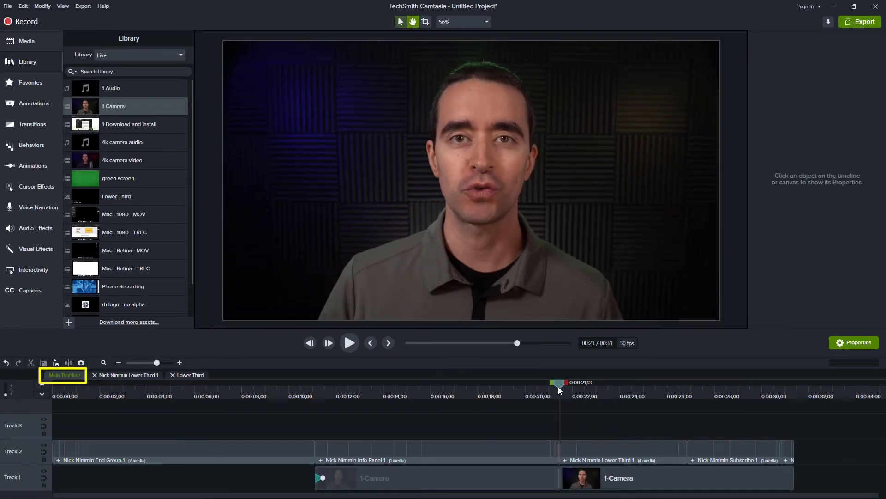
{"action": "left_click", "coordinate": [349, 343]}
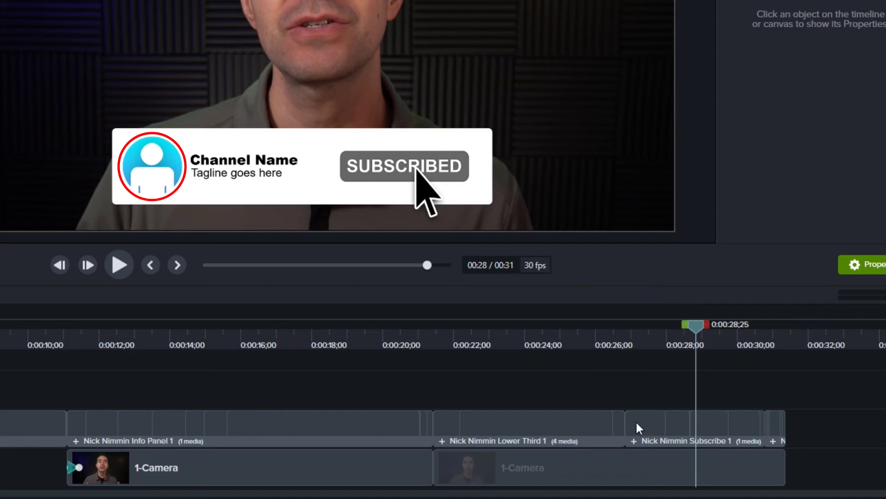
{"action": "mouse_move", "coordinate": [631, 440]}
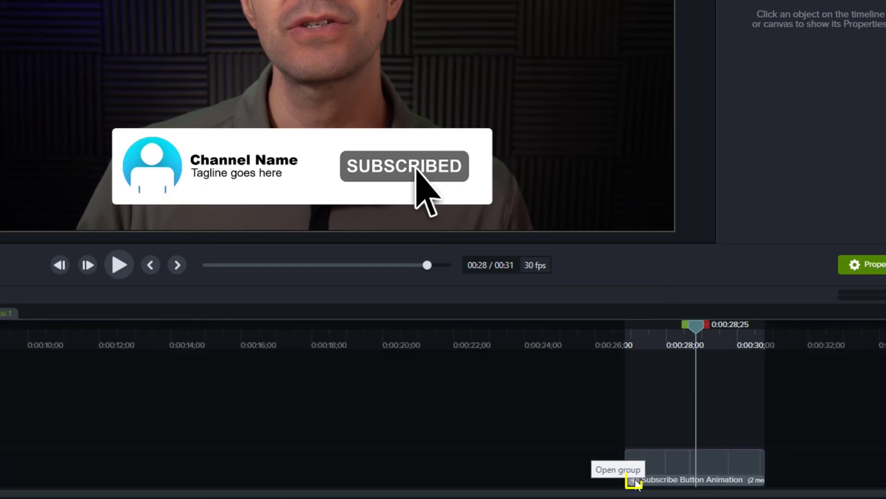
Open the Subscribe Button Animation group and its inner Group 1 holding the profile image.
{"action": "left_click", "coordinate": [618, 471]}
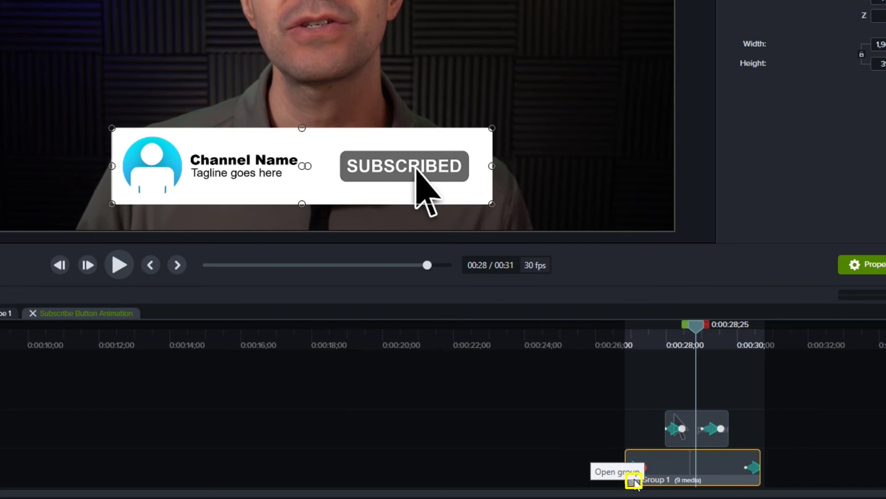
{"action": "left_click", "coordinate": [634, 481]}
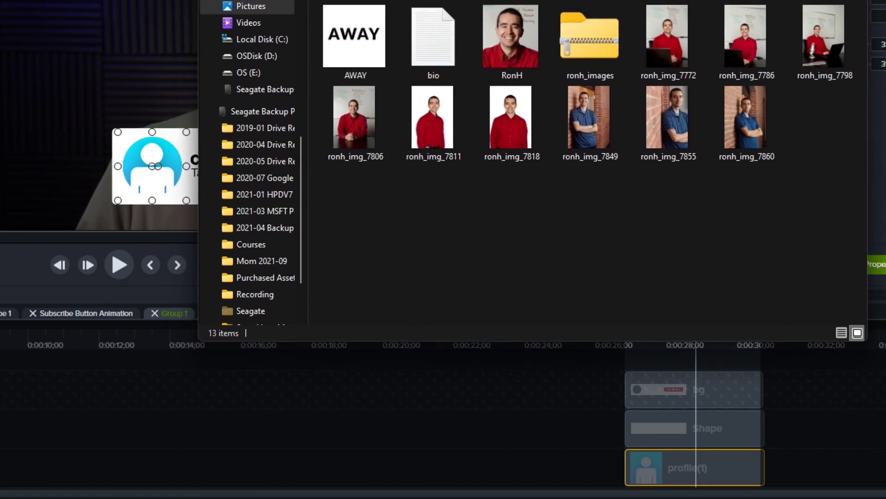
Select the red-shirt RonH headshot photo in File Explorer for the subscribe button.
{"action": "left_click", "coordinate": [509, 35]}
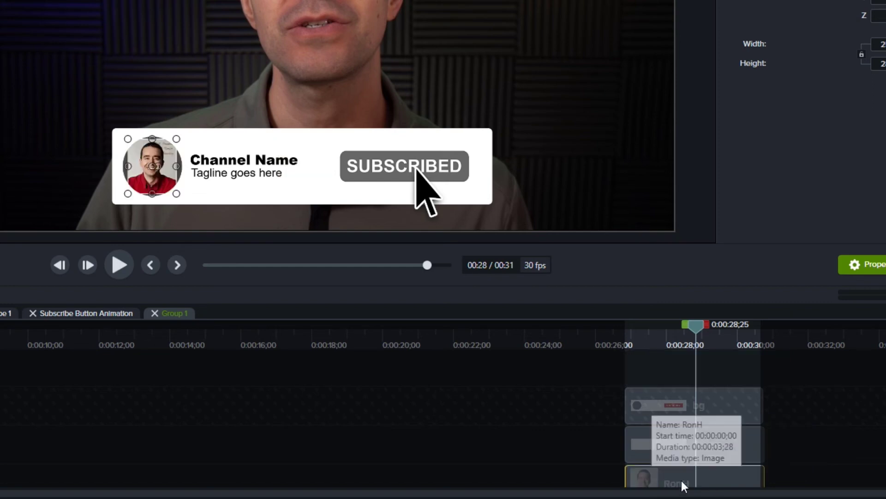
Swap the profile placeholder for the headshot clip, then close the Subscribe groups with Ctrl+Shift+U.
{"action": "left_click", "coordinate": [694, 476]}
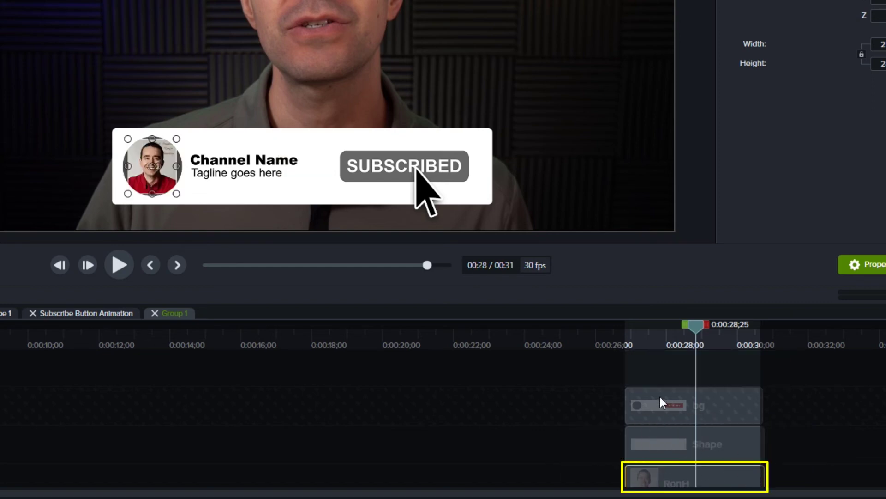
{"action": "left_click", "coordinate": [152, 167]}
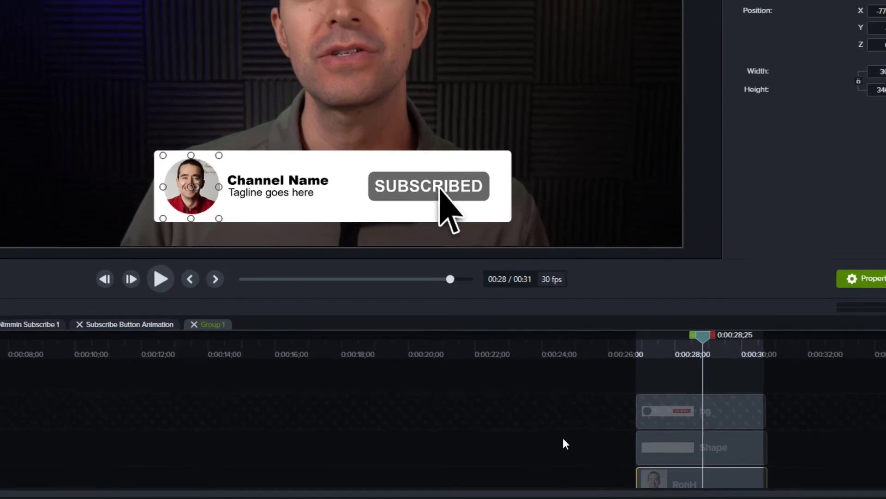
{"action": "key", "text": "ctrl+shift+u"}
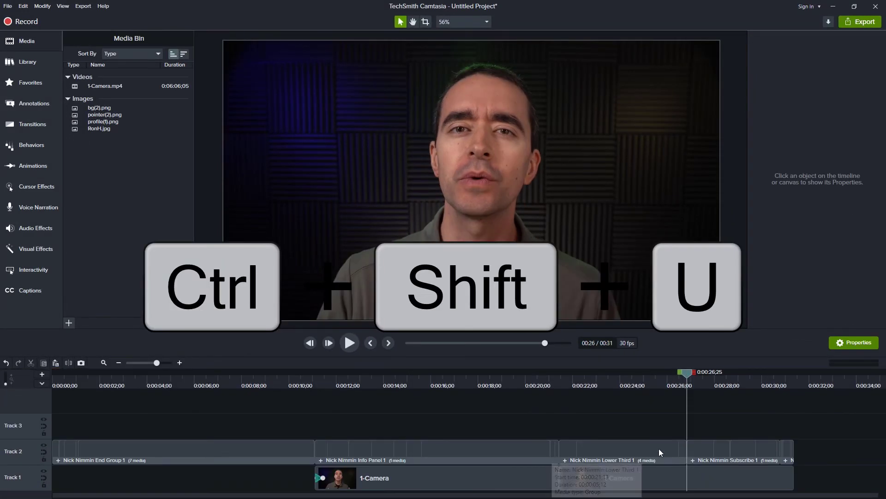
Play back the project to preview the edits up to the closing Nick Nimmin Transition.
{"action": "key", "text": "ctrl+shift+u"}
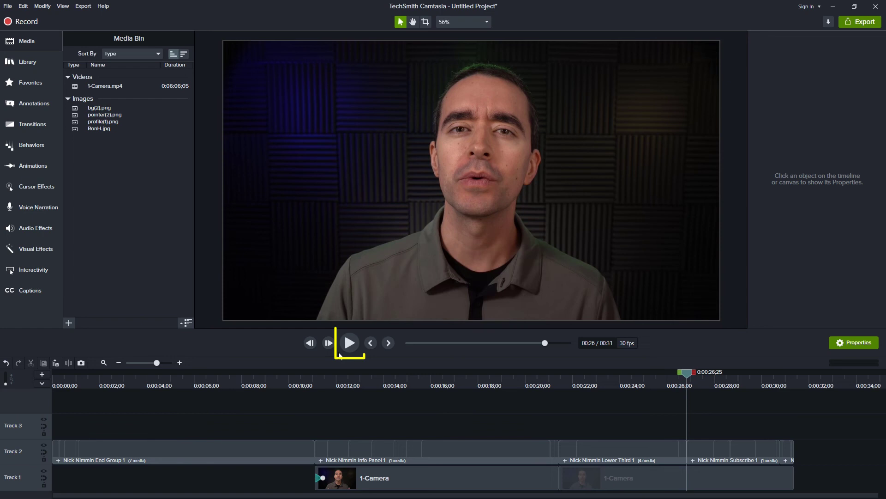
{"action": "left_click", "coordinate": [349, 343]}
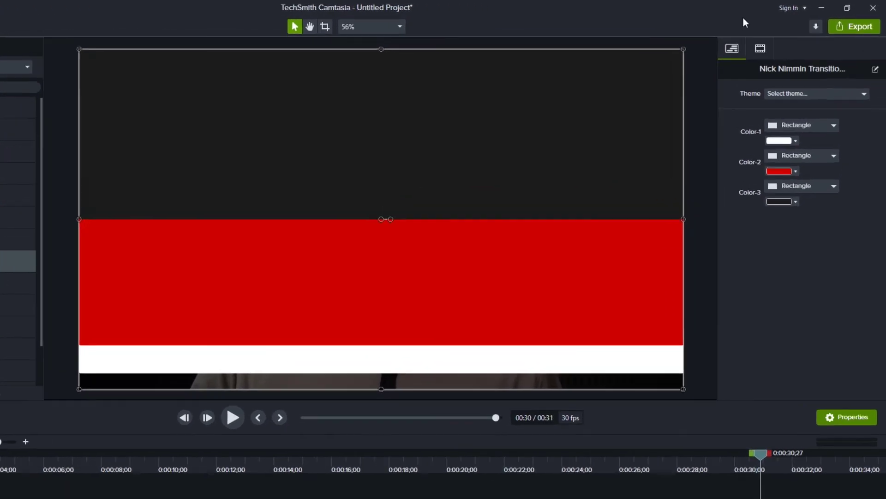
Apply the saved Cam Answers colour theme so the transition turns purple, blue and green.
{"action": "left_click", "coordinate": [815, 93]}
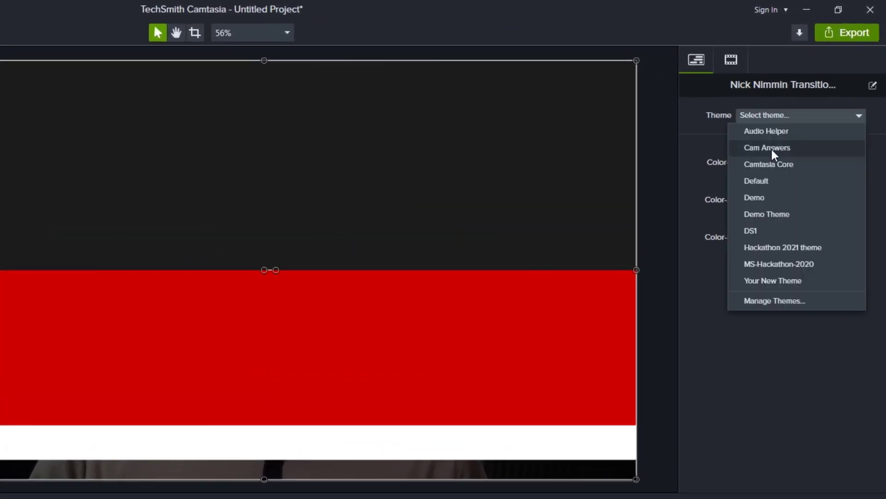
{"action": "left_click", "coordinate": [766, 148]}
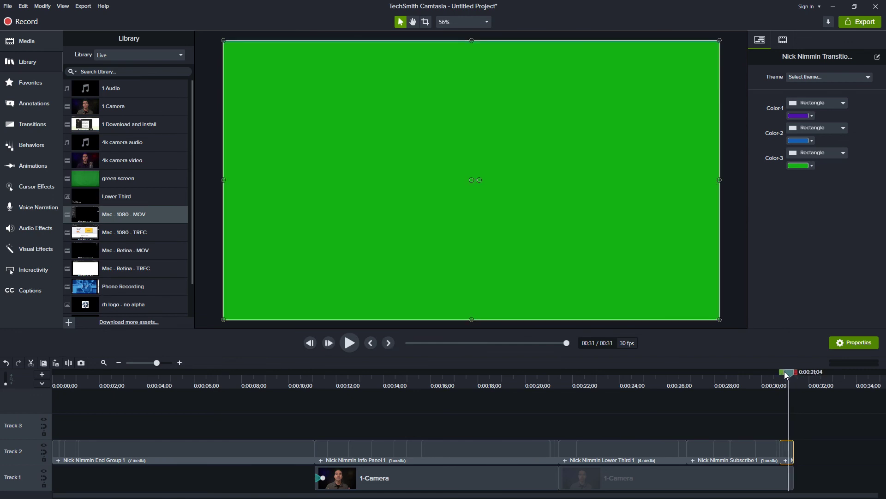
{"action": "left_click", "coordinate": [673, 477]}
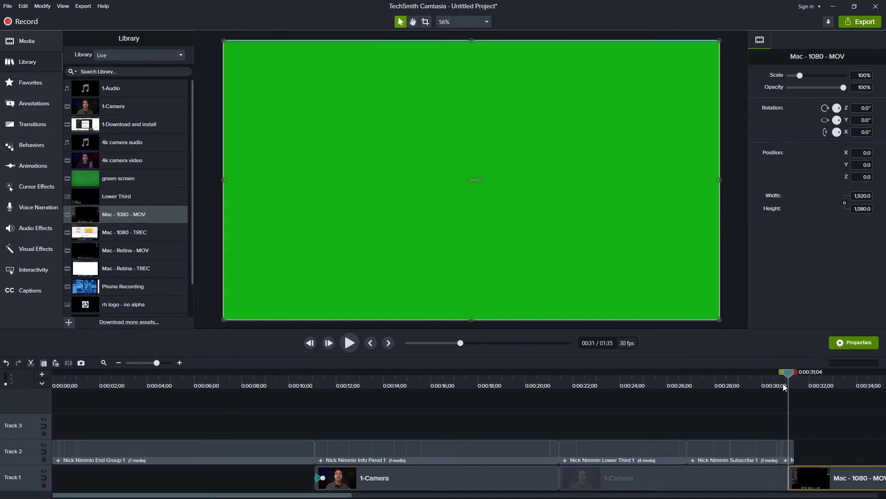
Move the playhead to preview the recoloured transition wiping over the Mac 1080 MOV clip.
{"action": "left_click", "coordinate": [387, 343]}
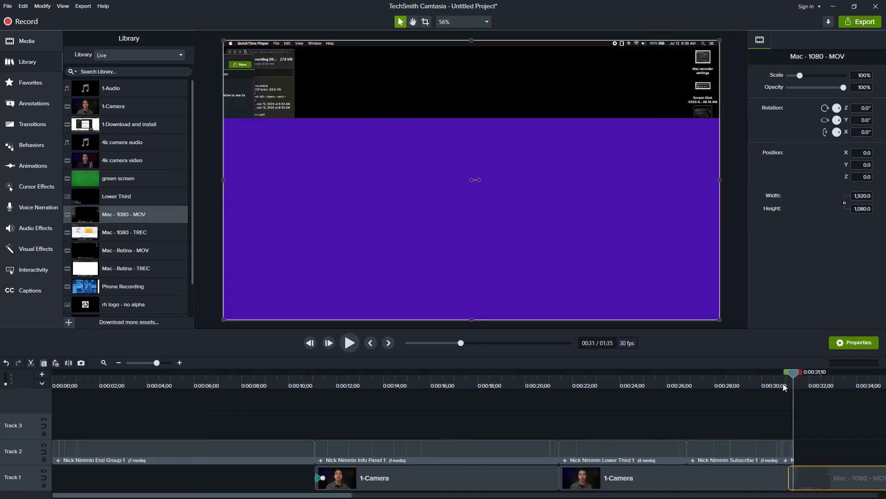